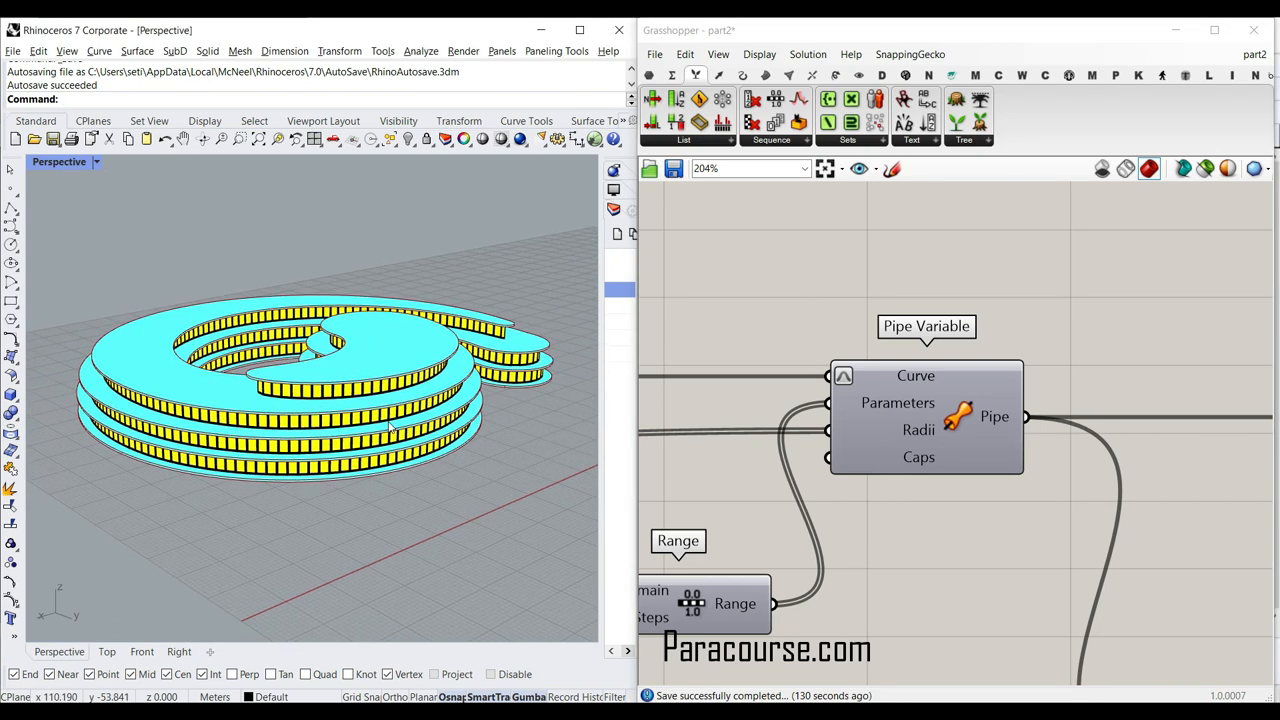
pyautogui.moveTo(778, 341)
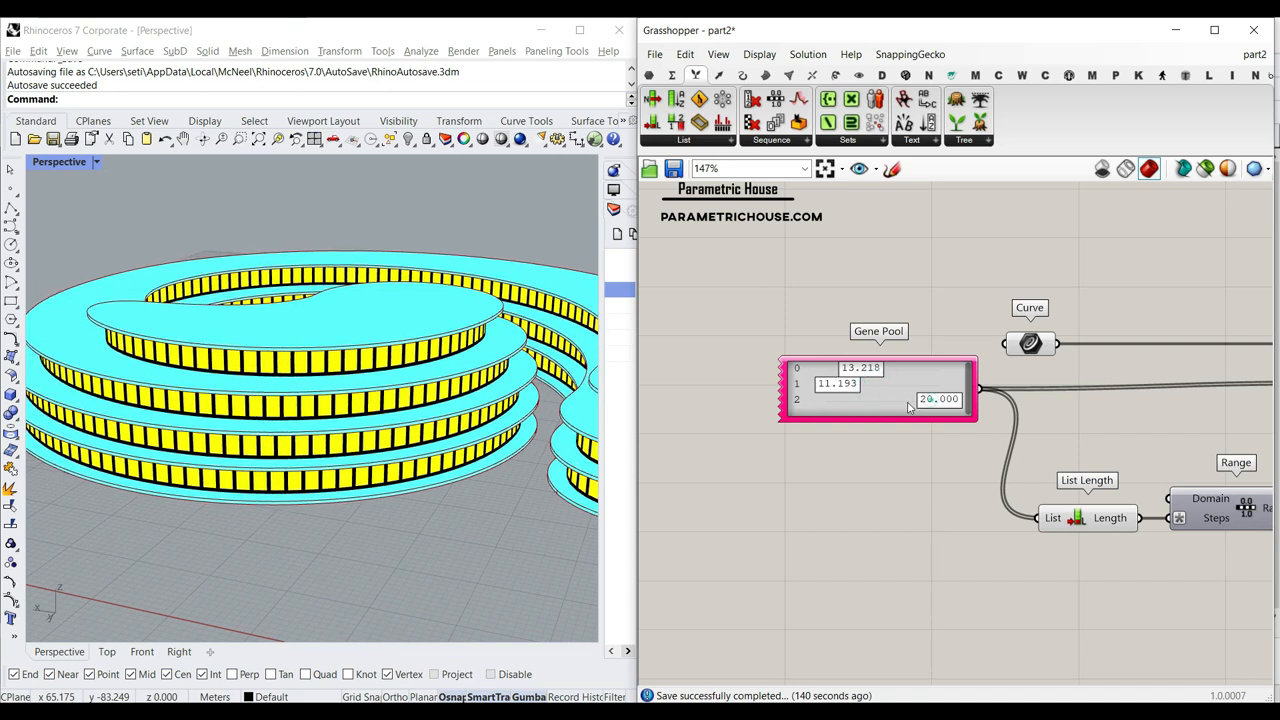
# Set the floor Count slider to 5 so five floor rings stack up
pyautogui.moveTo(938, 399); pyautogui.dragTo(888, 399)
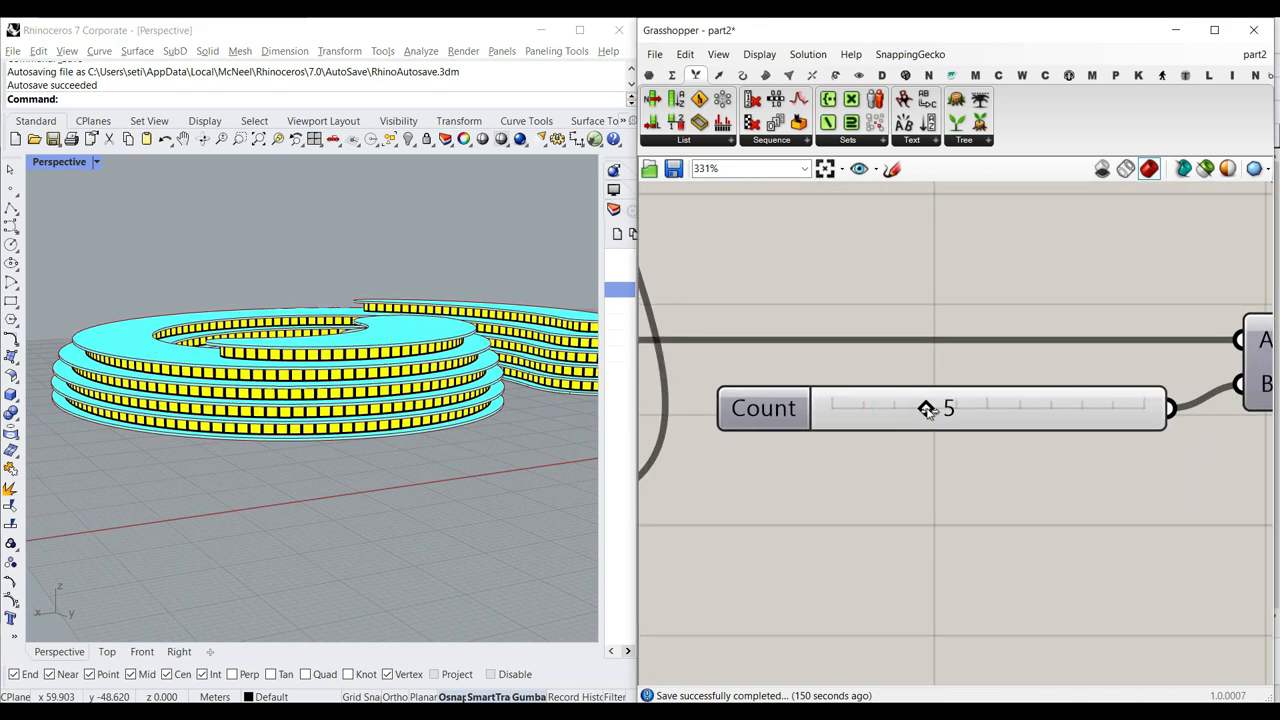
# Readjust Count, then set Offset to 2.78, the number slider to 0.40 and Windows to 7.84
pyautogui.moveTo(925, 408); pyautogui.dragTo(893, 408)
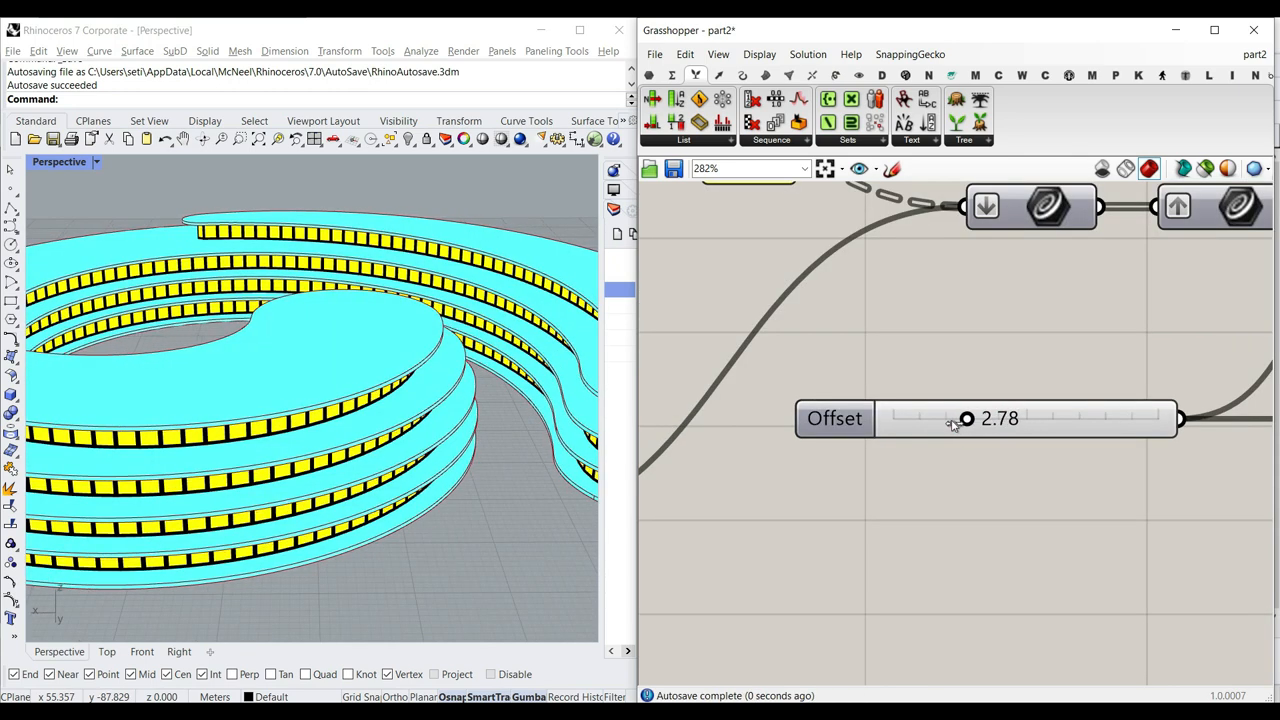
pyautogui.moveTo(965, 419); pyautogui.dragTo(915, 419)
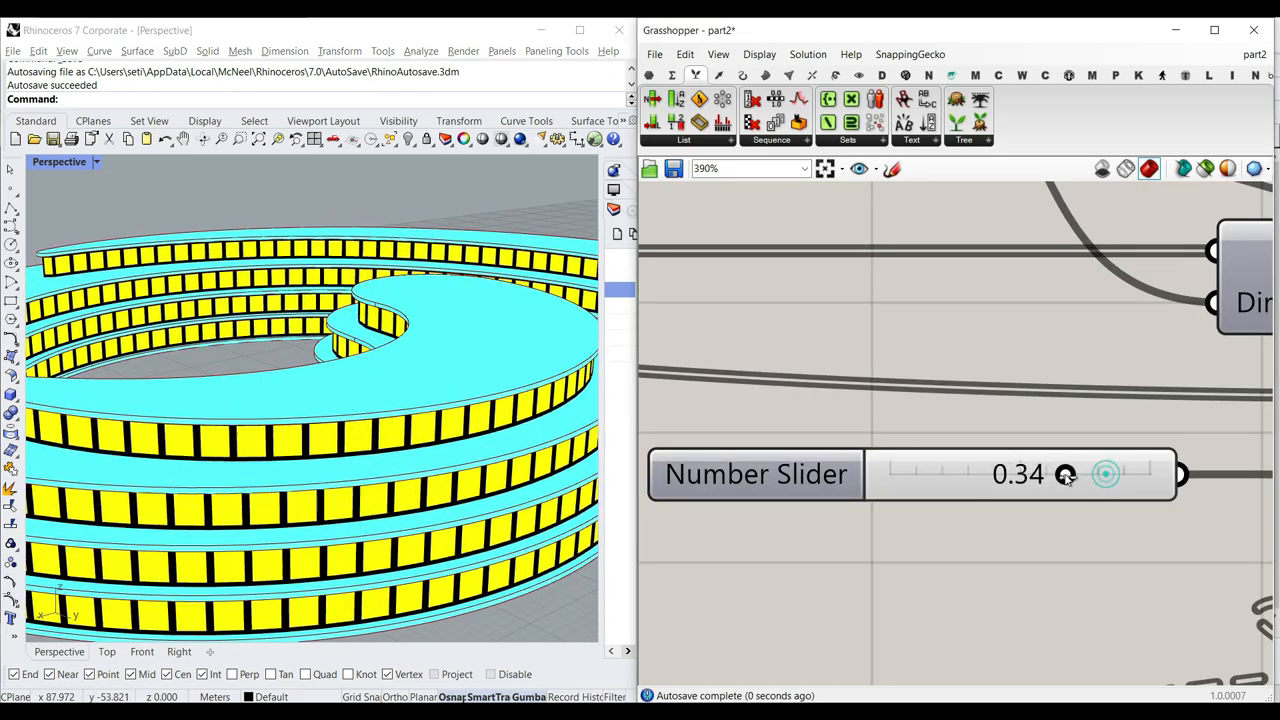
pyautogui.moveTo(1065, 474); pyautogui.dragTo(1097, 474)
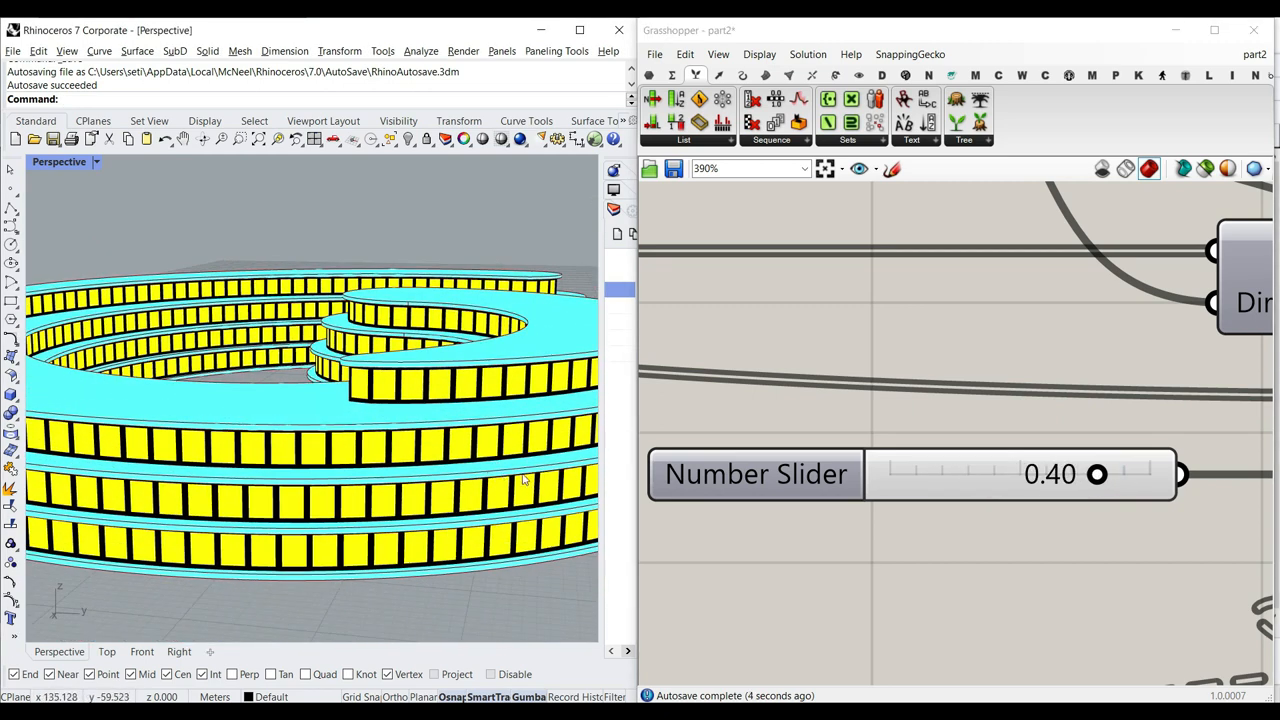
pyautogui.moveTo(1096, 474); pyautogui.dragTo(1118, 442)
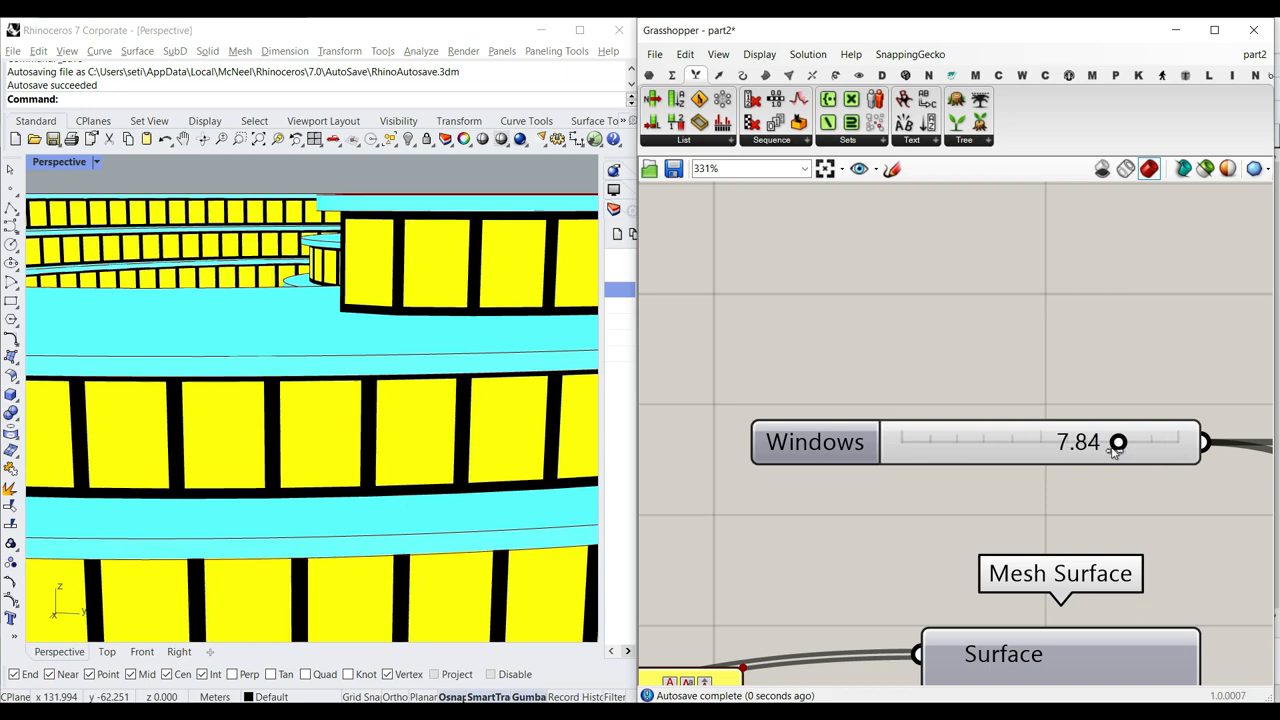